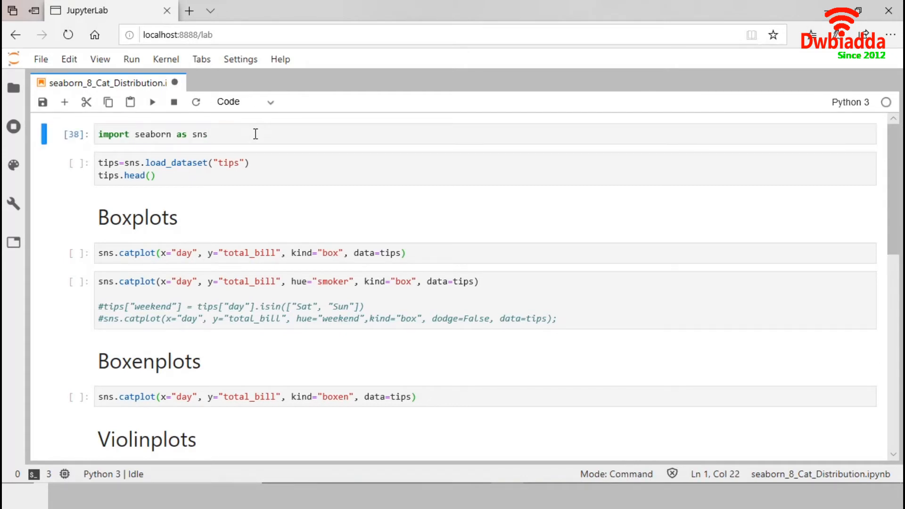
# Run the cell that loads the tips dataset and previews its first five rows.
pyautogui.click(178, 176)
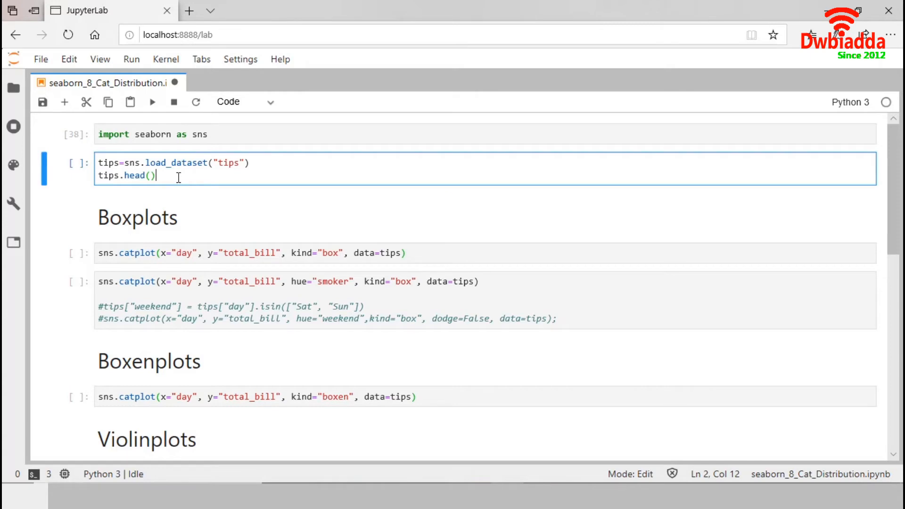
pyautogui.press('shift+enter')
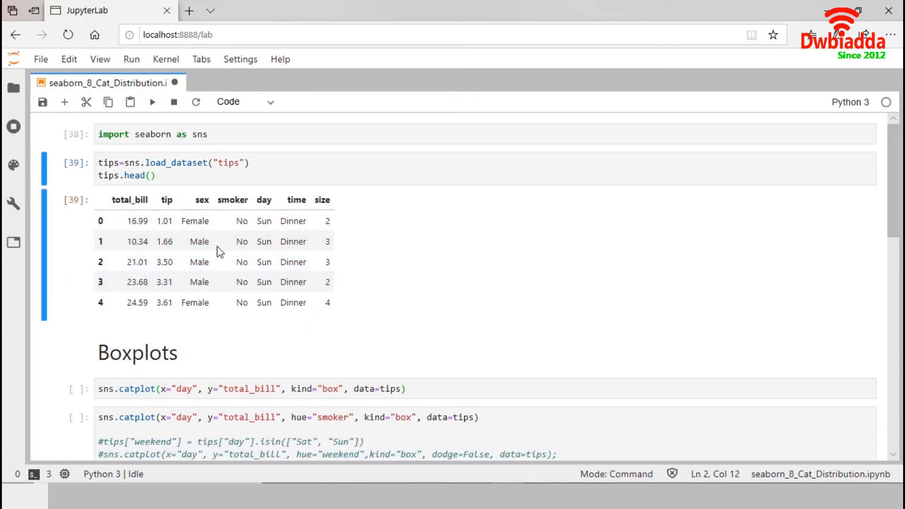
pyautogui.moveTo(140, 212)
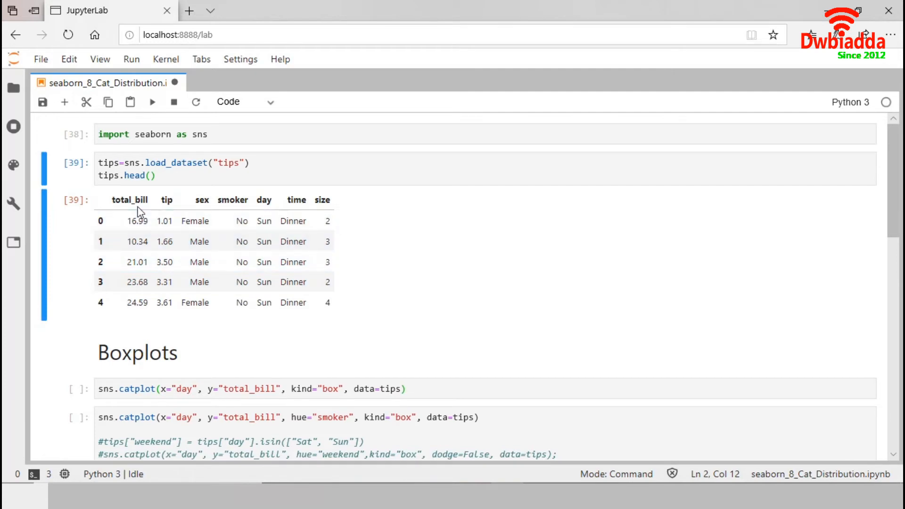
pyautogui.moveTo(333, 206)
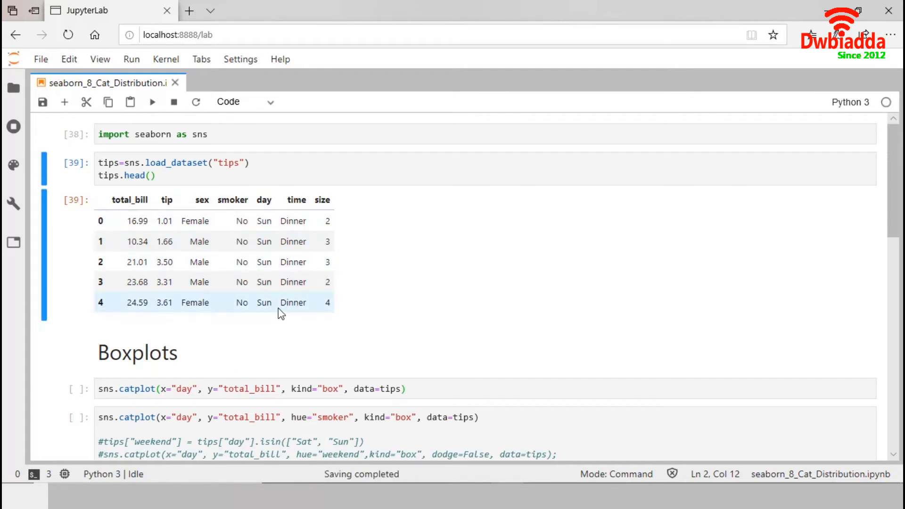
pyautogui.scroll(-3)
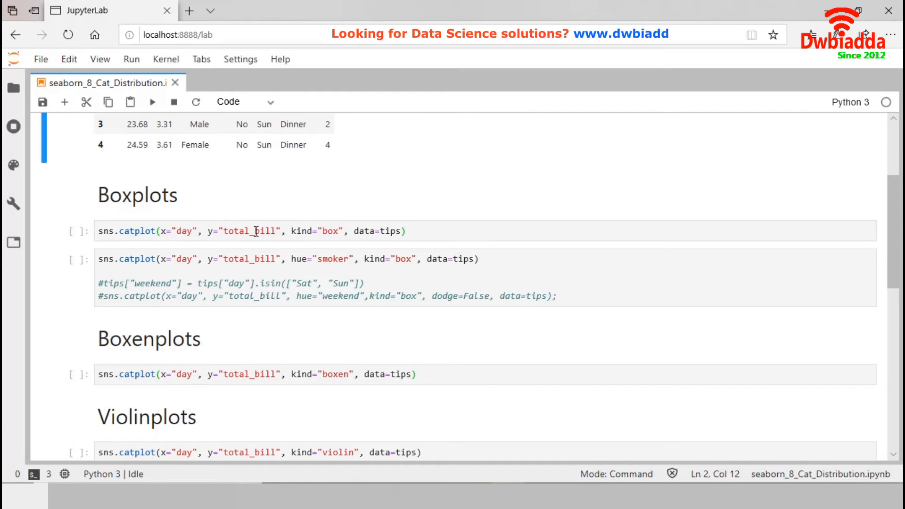
pyautogui.moveTo(186, 216)
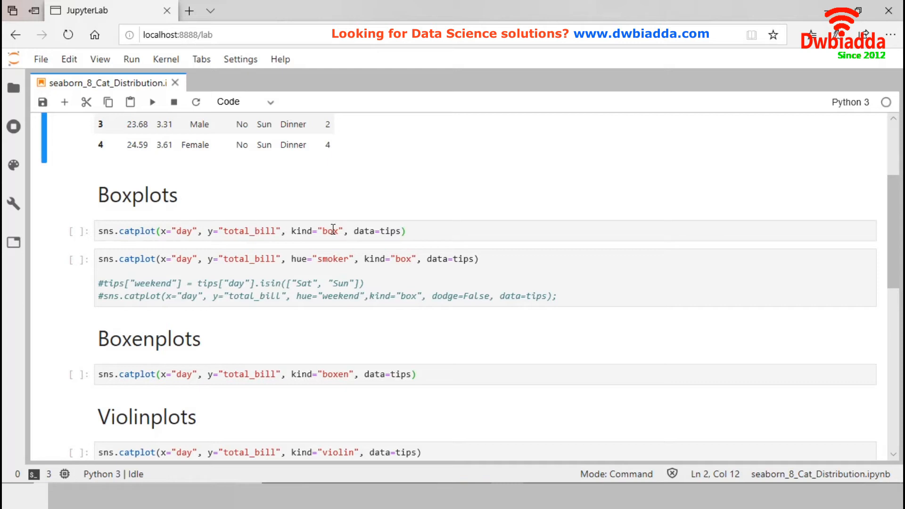
pyautogui.moveTo(317, 227)
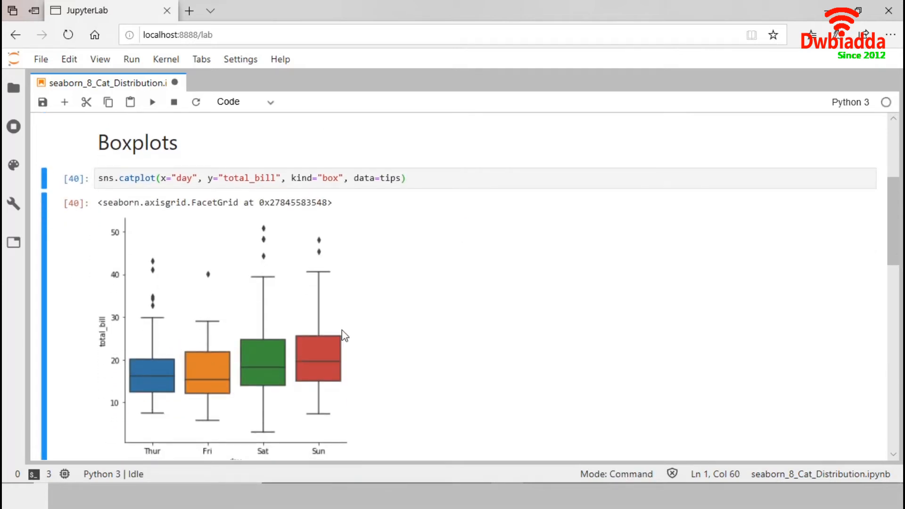
pyautogui.moveTo(262, 362)
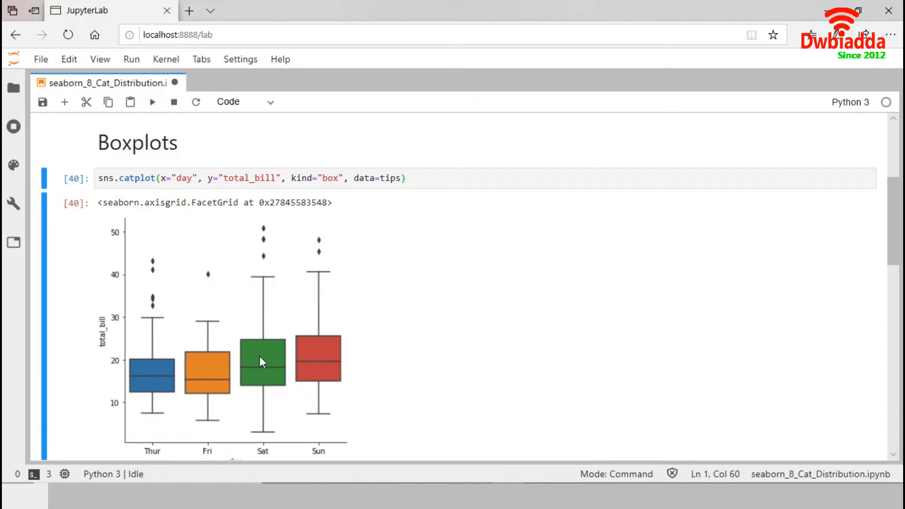
pyautogui.moveTo(248, 313)
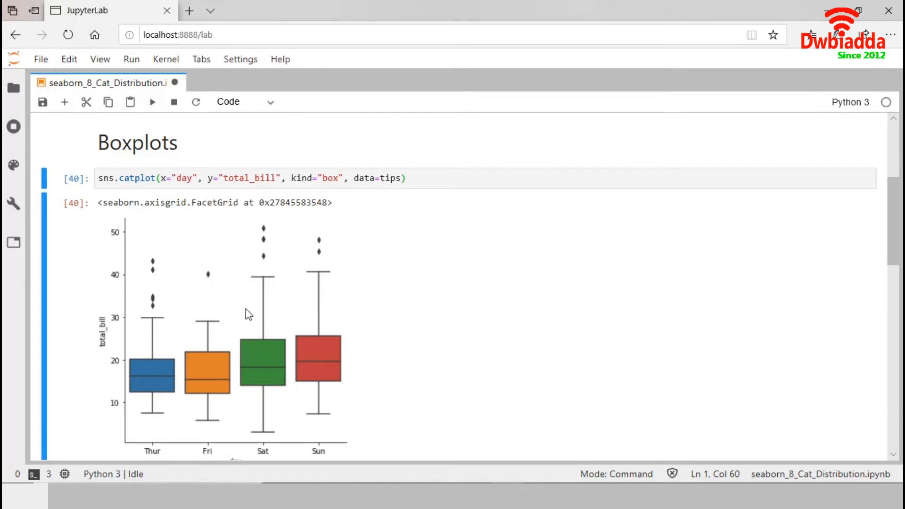
pyautogui.moveTo(175, 399)
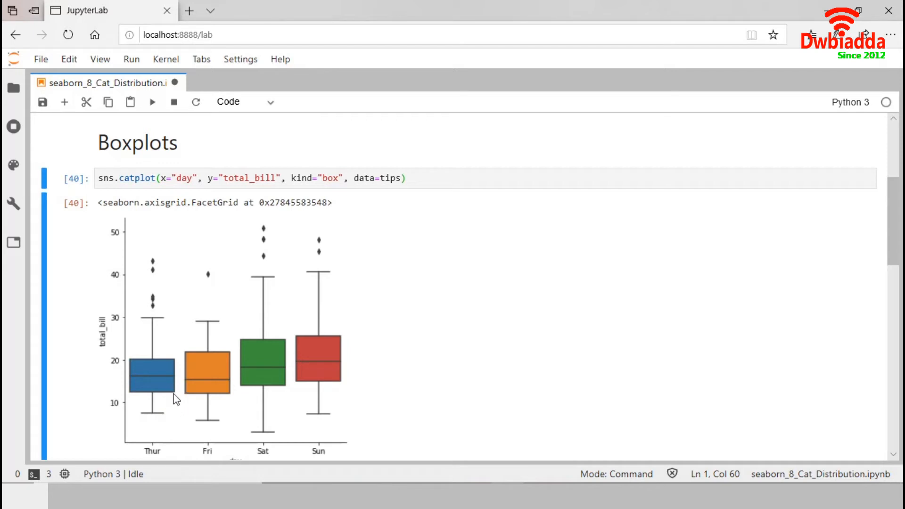
pyautogui.moveTo(204, 260)
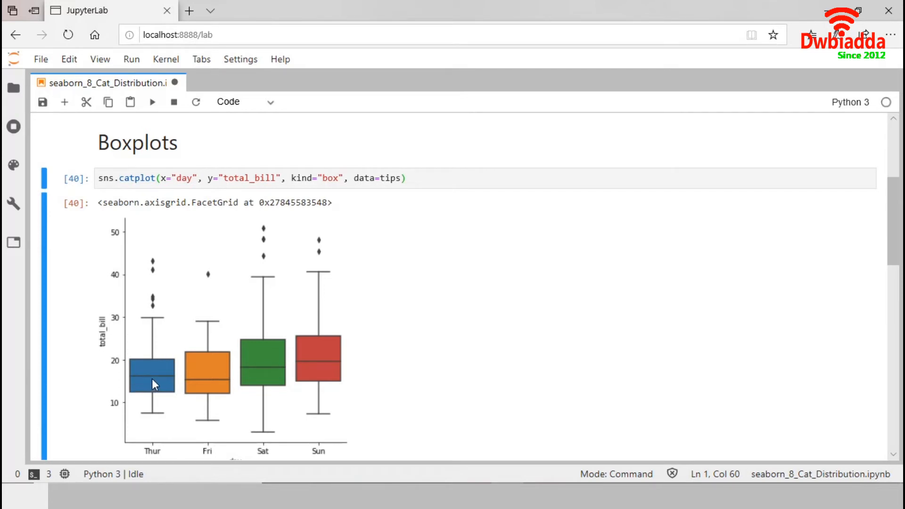
pyautogui.moveTo(139, 366)
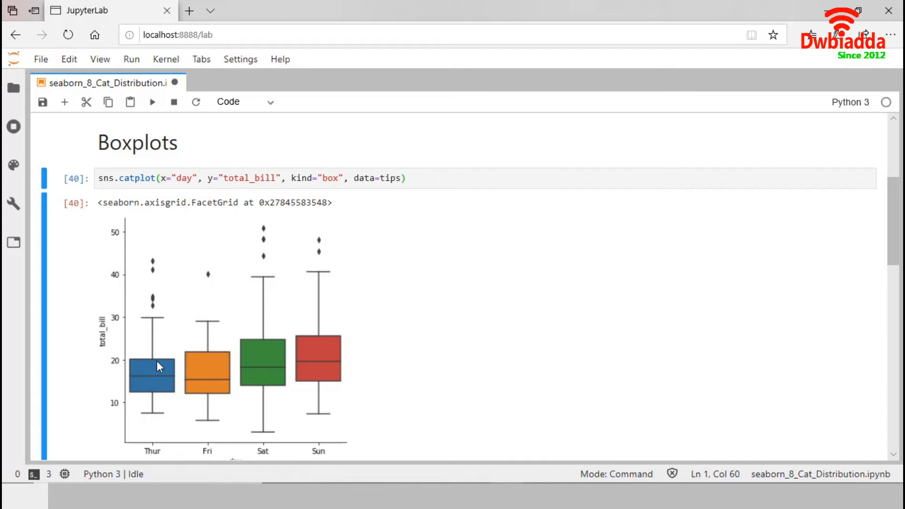
pyautogui.moveTo(159, 305)
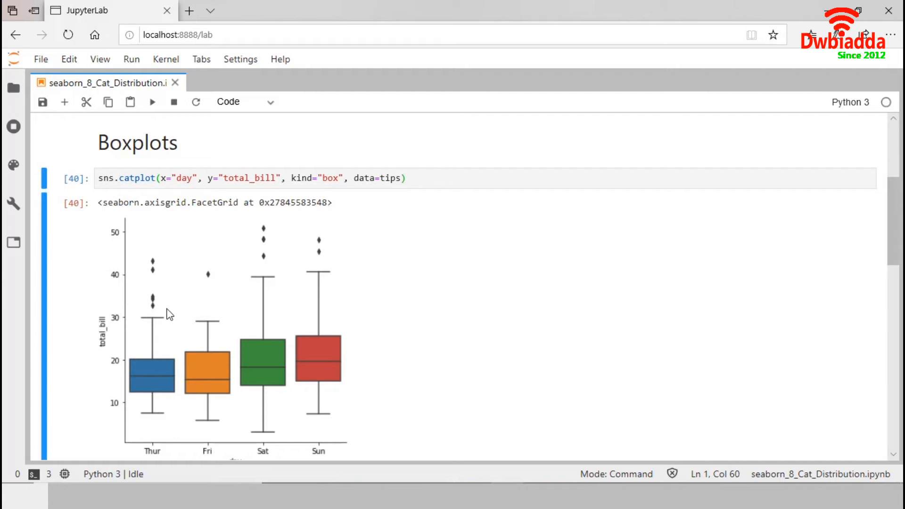
pyautogui.moveTo(168, 279)
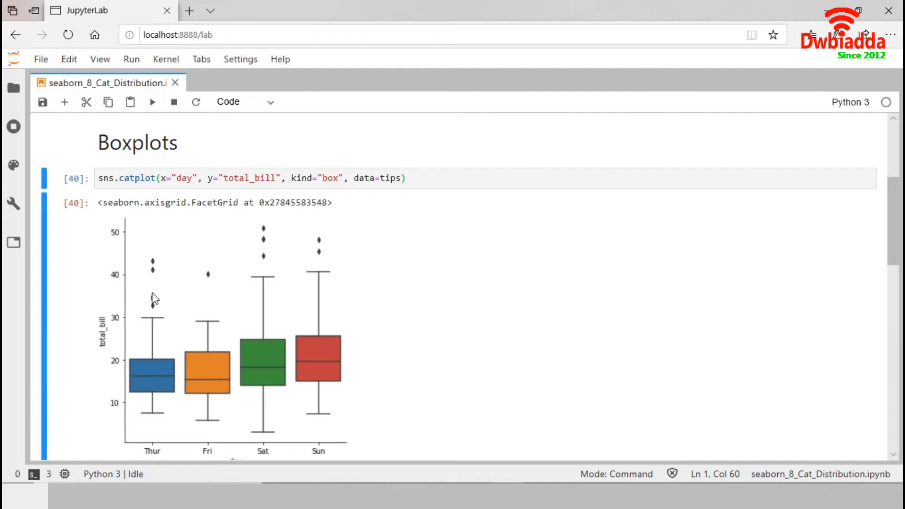
pyautogui.moveTo(145, 302)
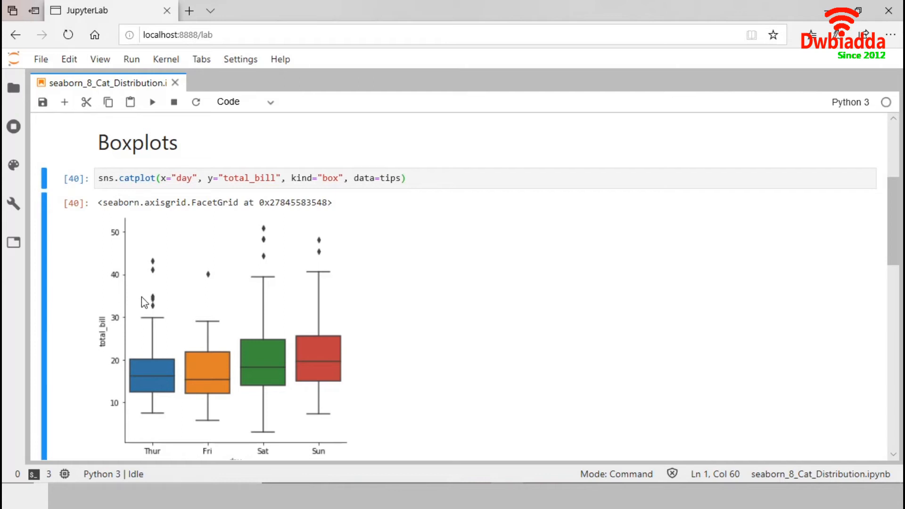
# Scroll down past the box plot of total_bill by day toward the next cell.
pyautogui.scroll(-3)
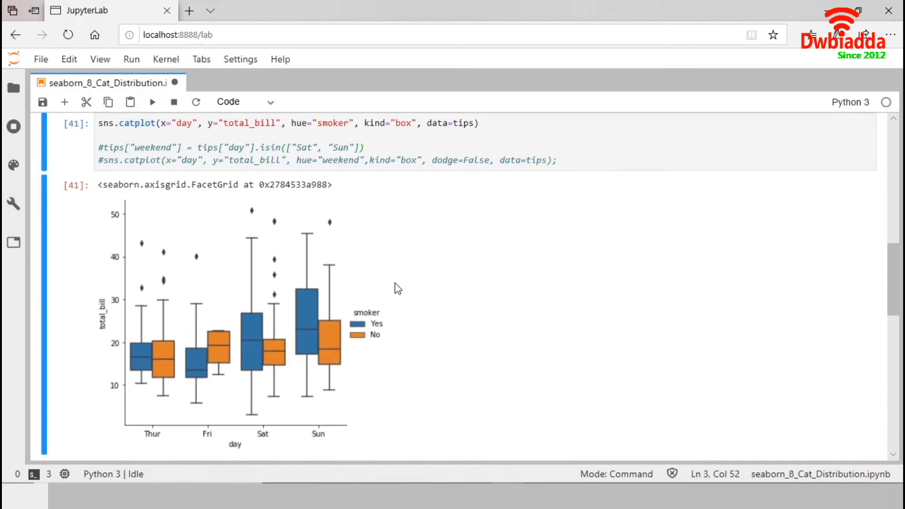
pyautogui.moveTo(425, 279)
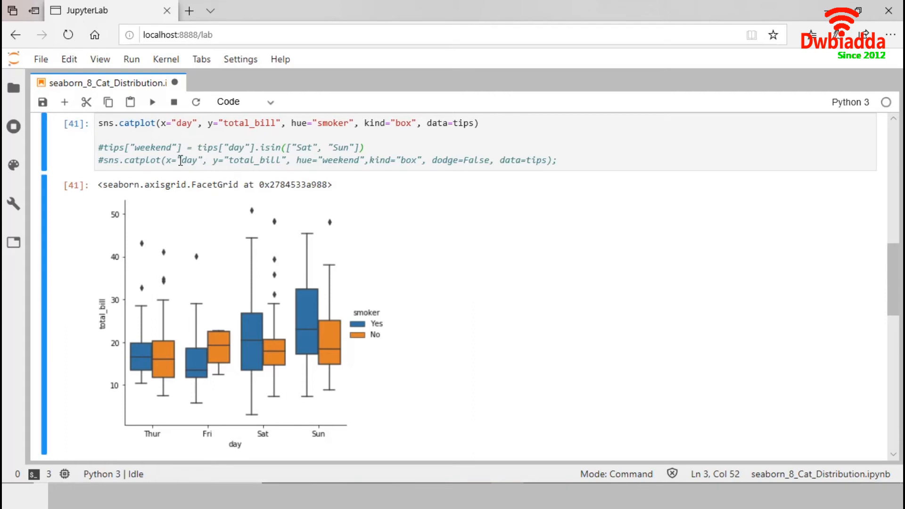
# Edit the cell to uncomment the weekend column lines for the weekend-coloured box plot.
pyautogui.click(114, 147)
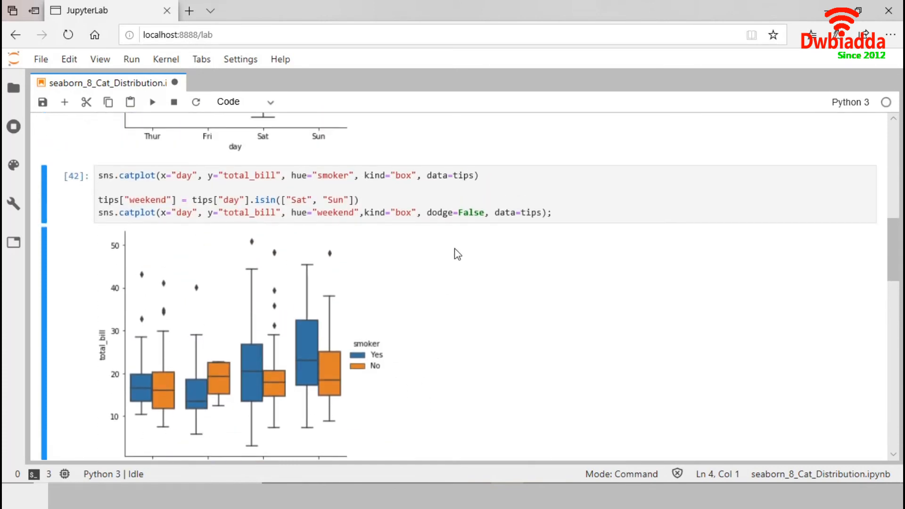
pyautogui.scroll(-3)
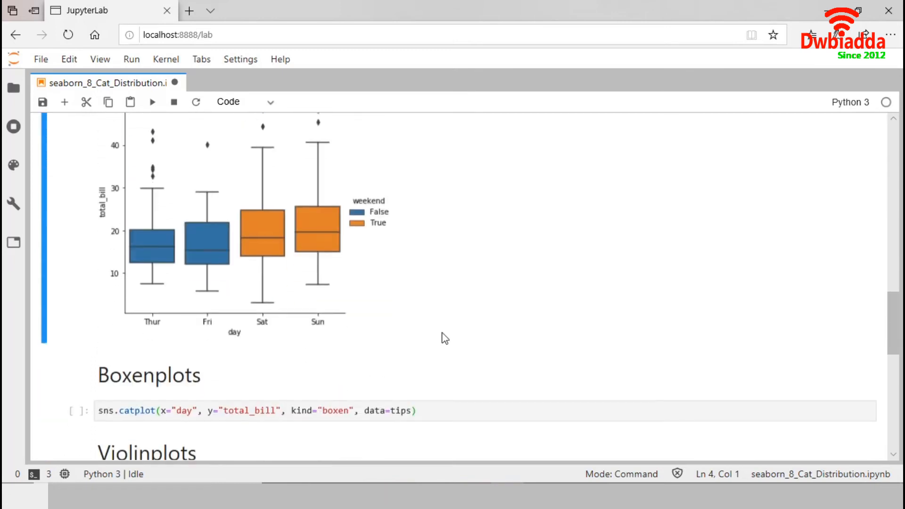
# Scroll through the boxen plot of total_bill by day in the Boxenplots section.
pyautogui.scroll(-3)
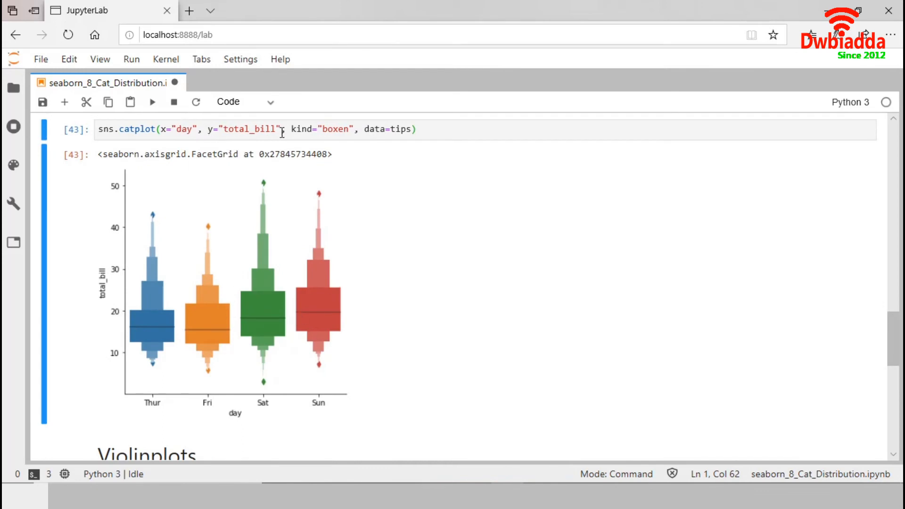
pyautogui.scroll(-3)
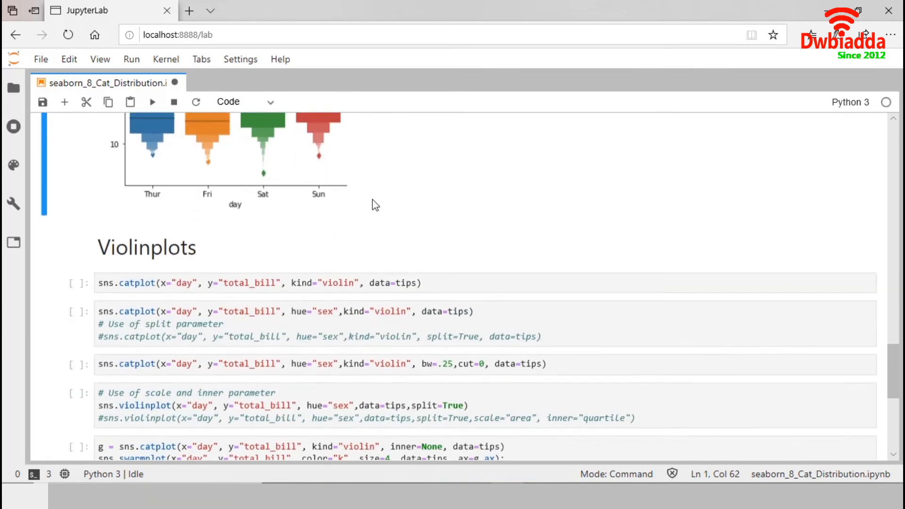
# Scroll down to the Violinplots section with its violin plot cells.
pyautogui.scroll(-3)
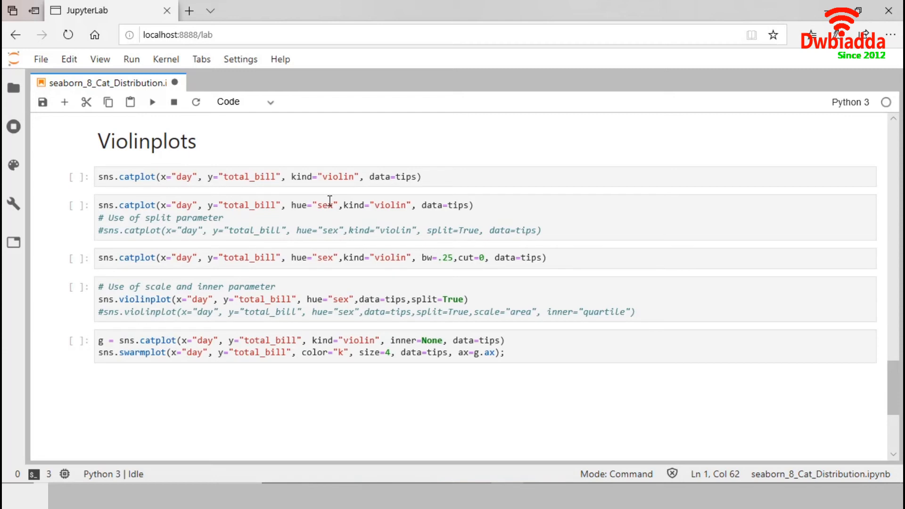
pyautogui.moveTo(435, 182)
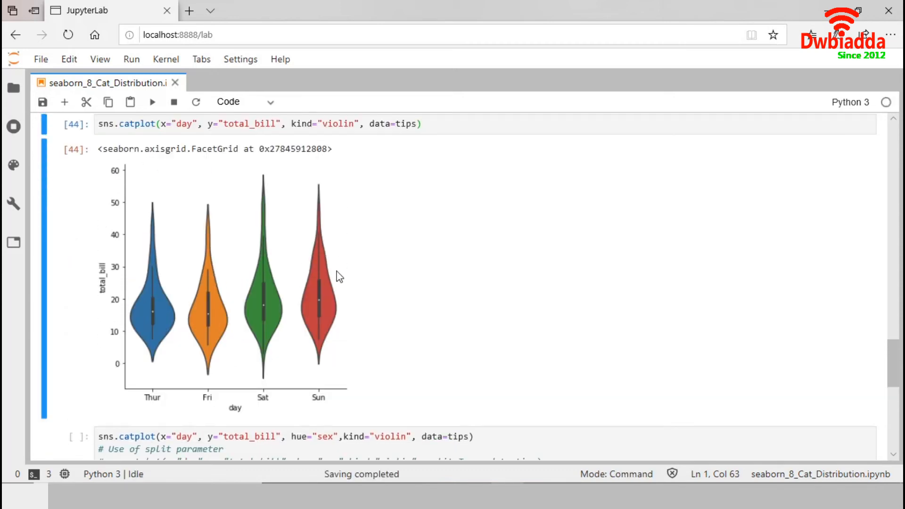
pyautogui.moveTo(315, 298)
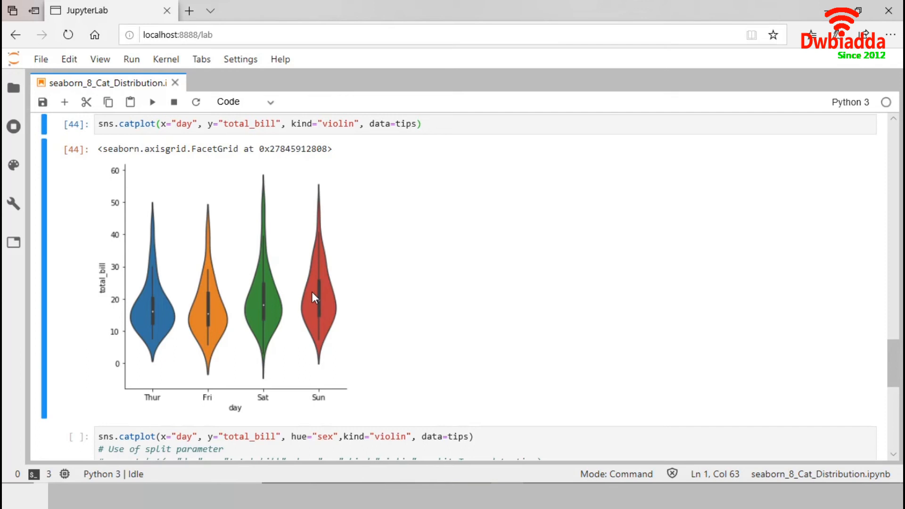
pyautogui.moveTo(157, 317)
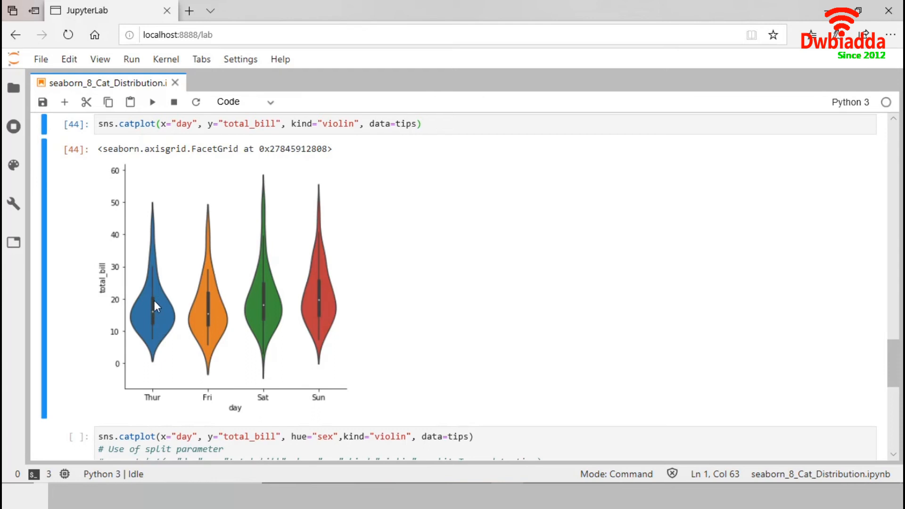
pyautogui.moveTo(159, 313)
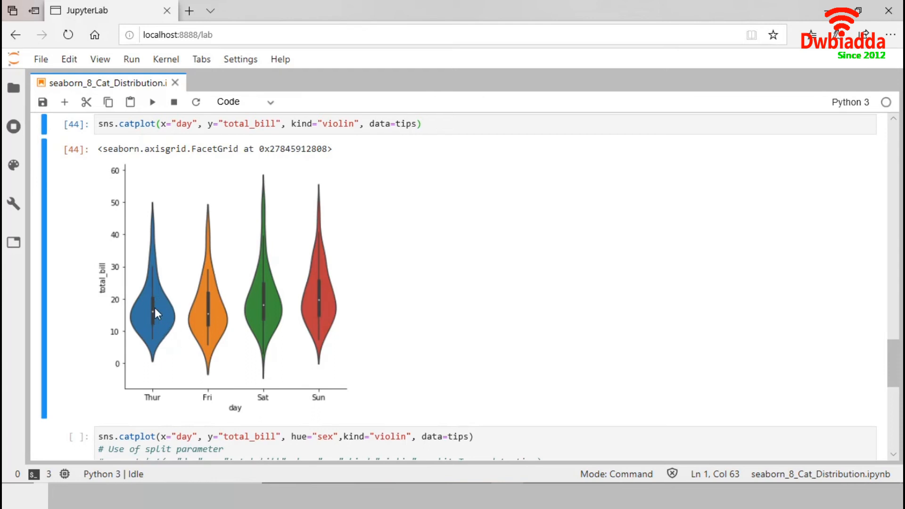
pyautogui.moveTo(161, 359)
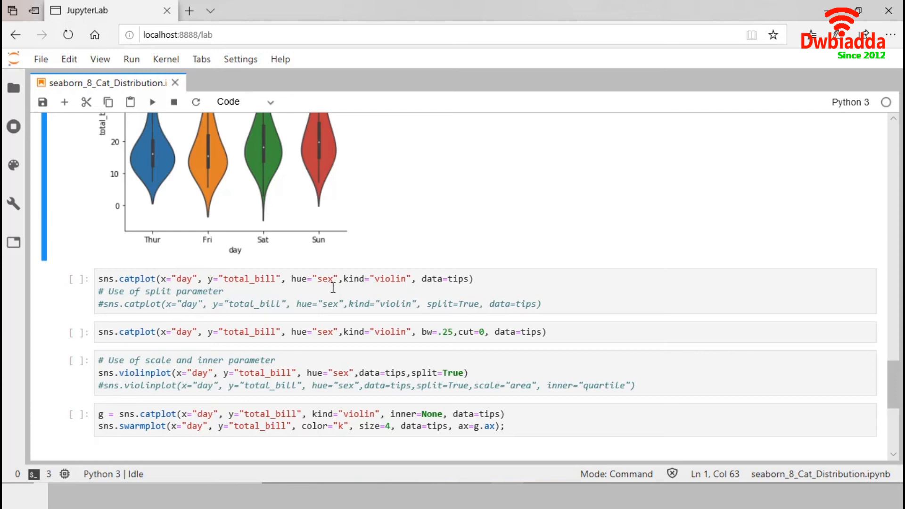
# Edit the hue="sex" violin cell to uncomment split=True and view the split Male/Female violins.
pyautogui.click(152, 102)
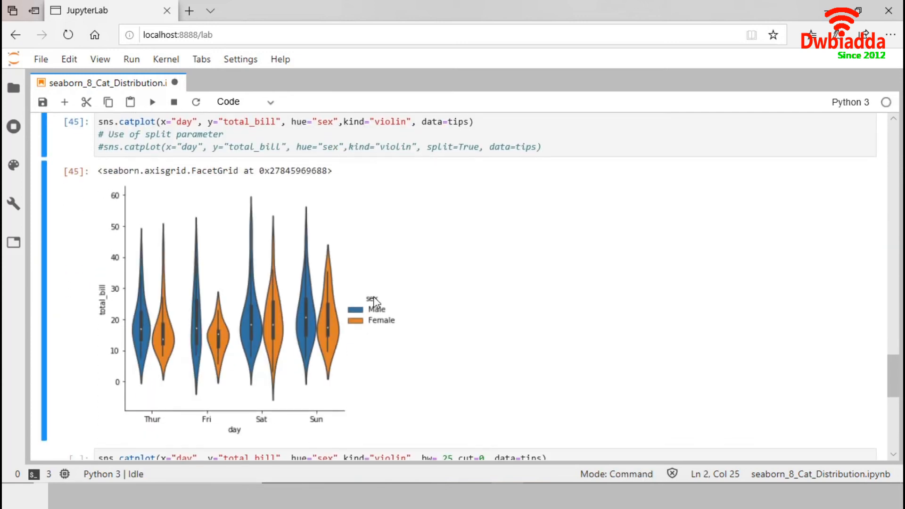
pyautogui.moveTo(389, 308)
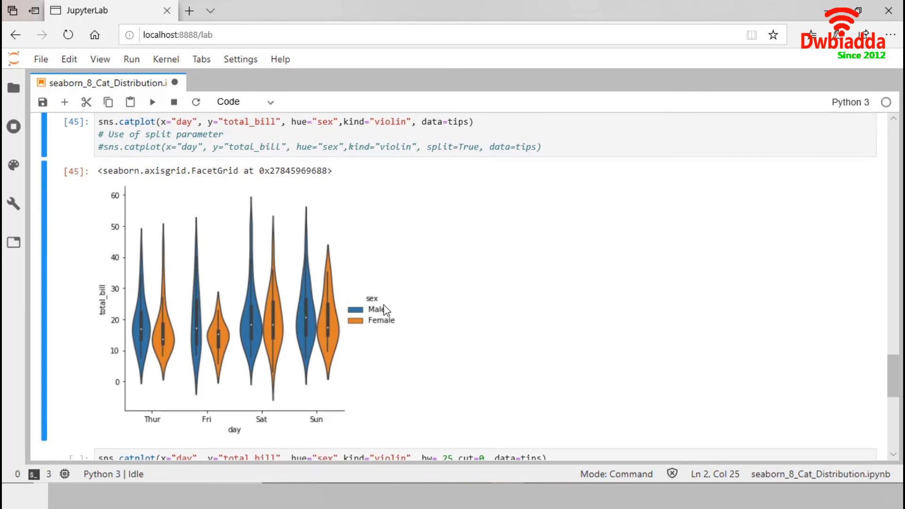
pyautogui.moveTo(143, 329)
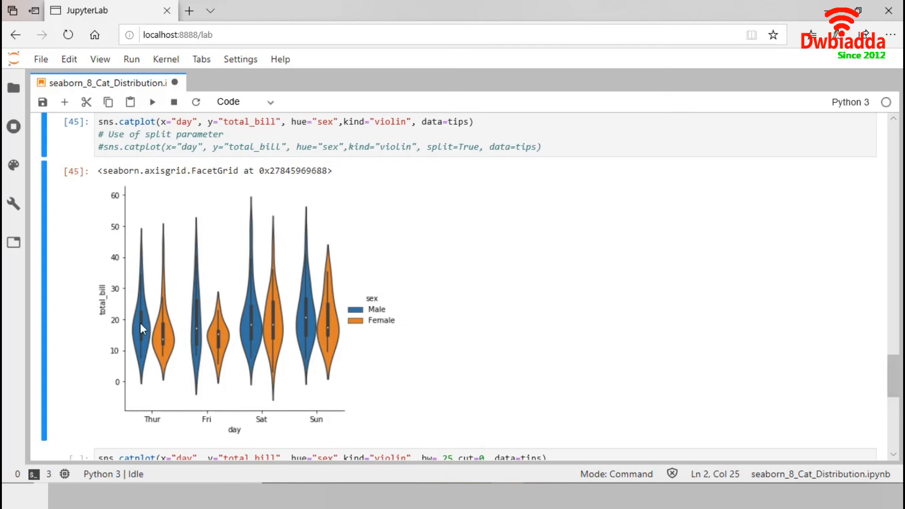
pyautogui.moveTo(160, 390)
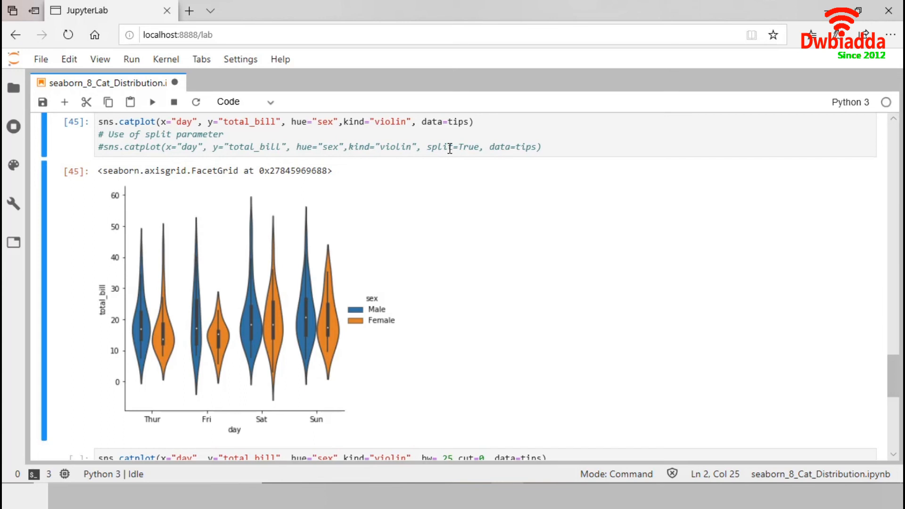
pyautogui.click(113, 149)
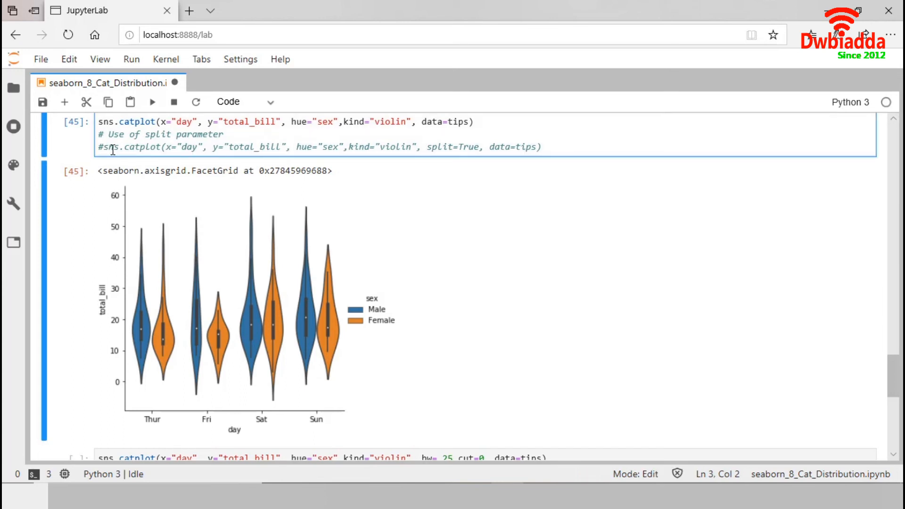
pyautogui.scroll(-3)
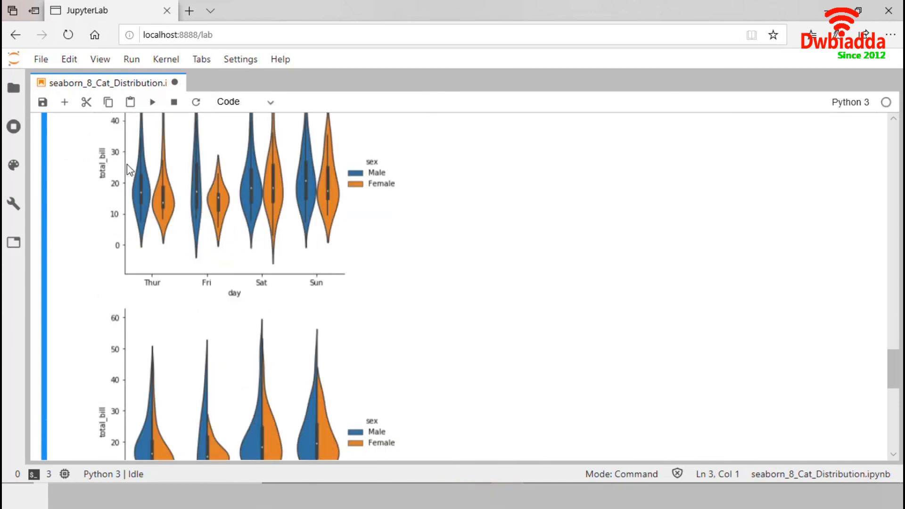
pyautogui.scroll(-3)
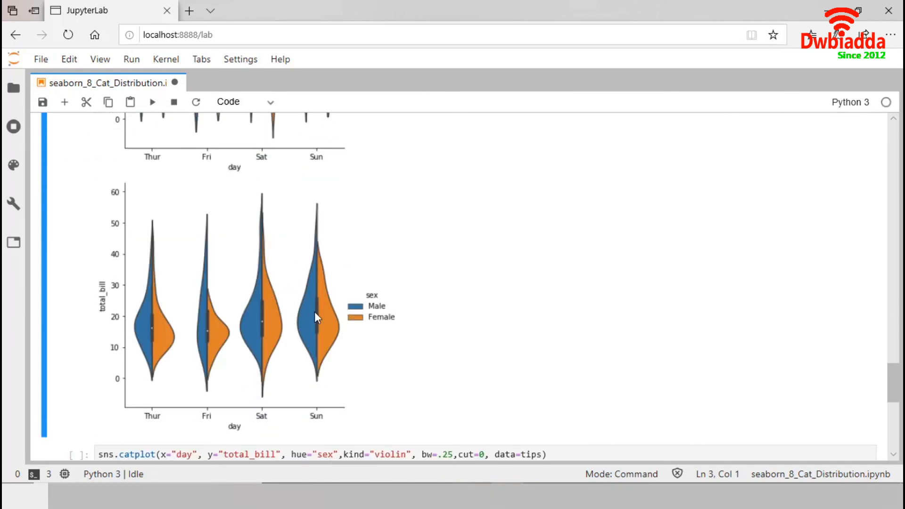
pyautogui.moveTo(297, 334)
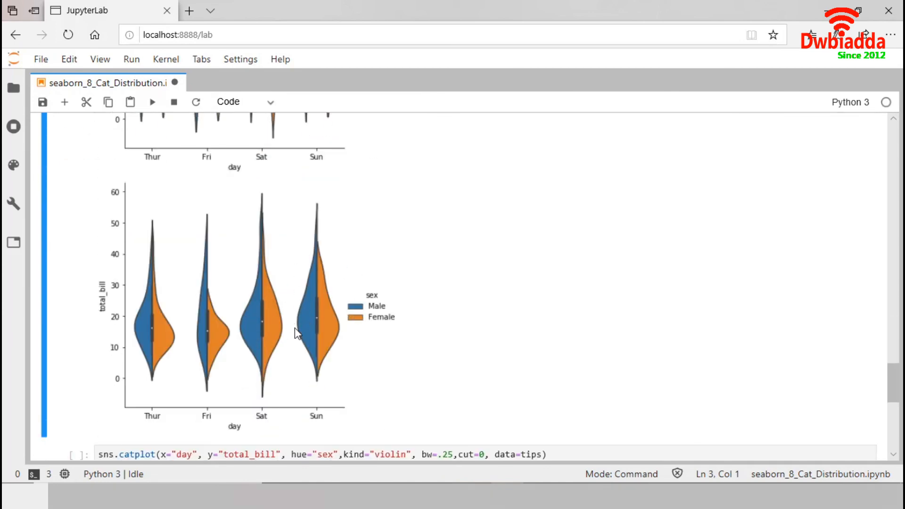
pyautogui.scroll(-3)
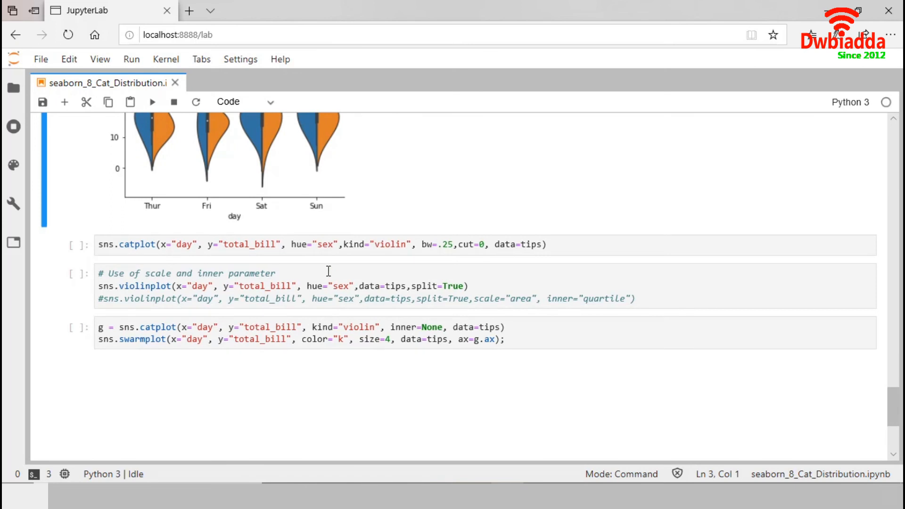
pyautogui.moveTo(419, 250)
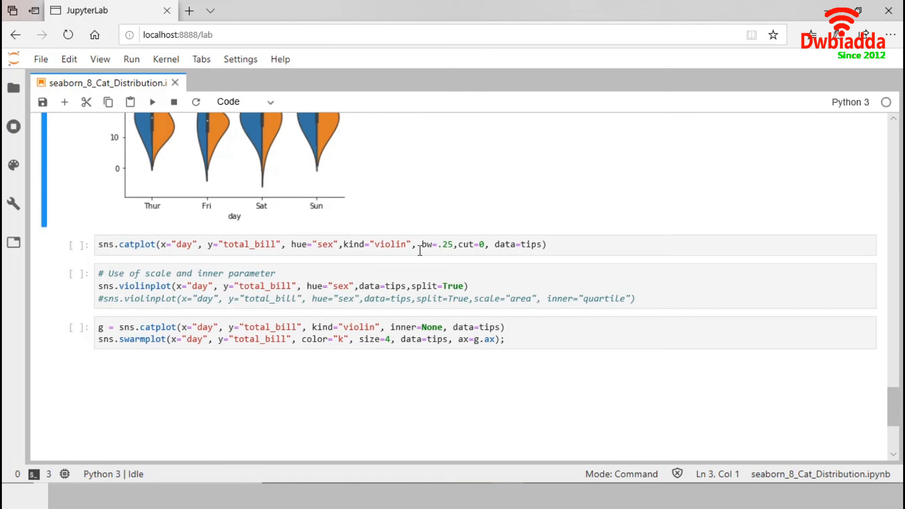
pyautogui.moveTo(414, 251)
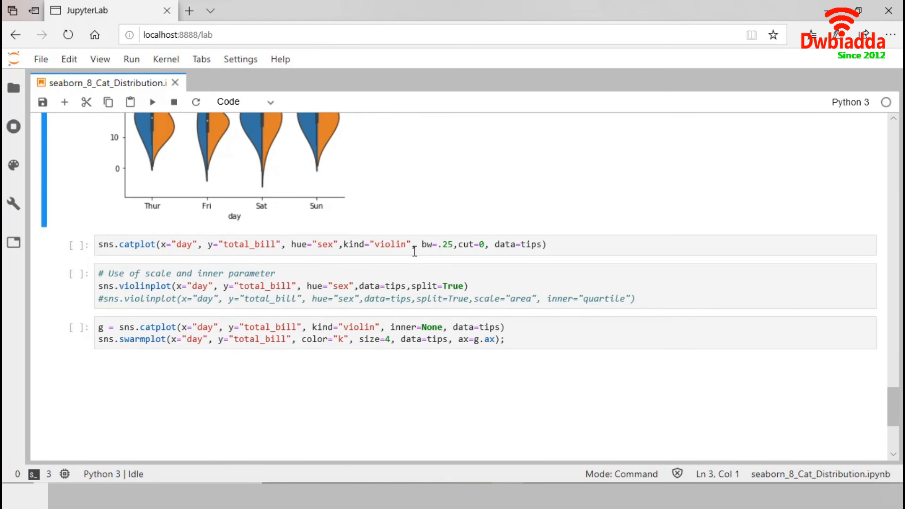
pyautogui.moveTo(436, 225)
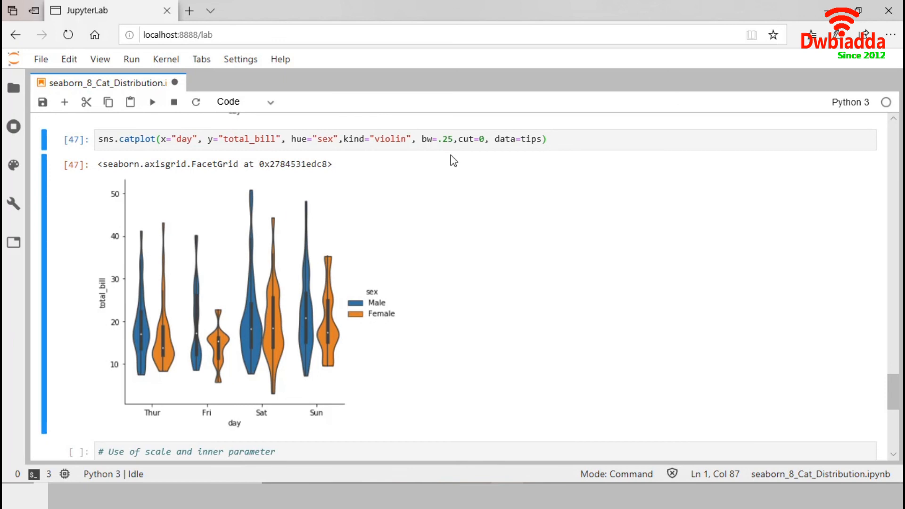
pyautogui.moveTo(449, 164)
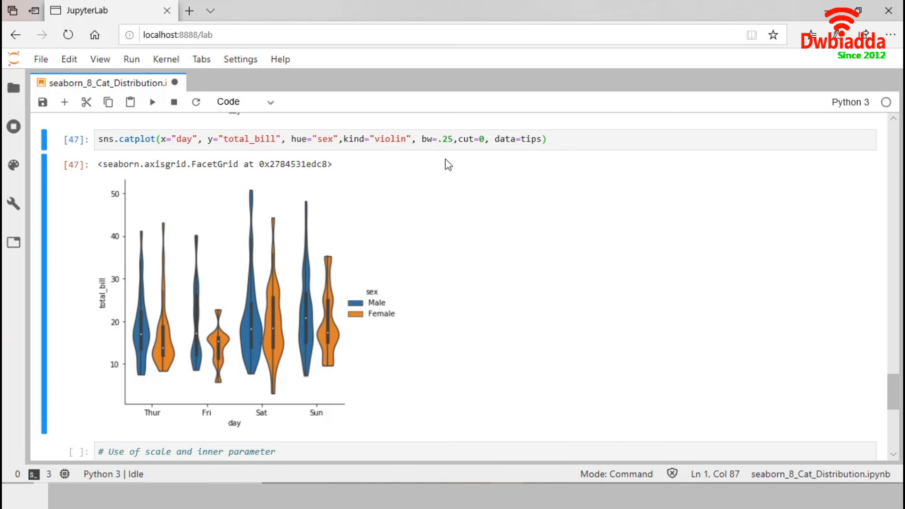
pyautogui.moveTo(317, 361)
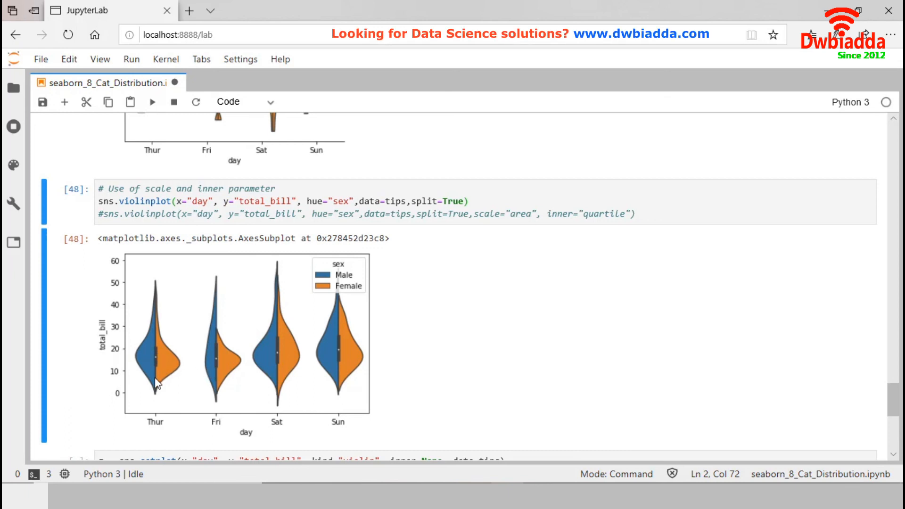
pyautogui.moveTo(362, 245)
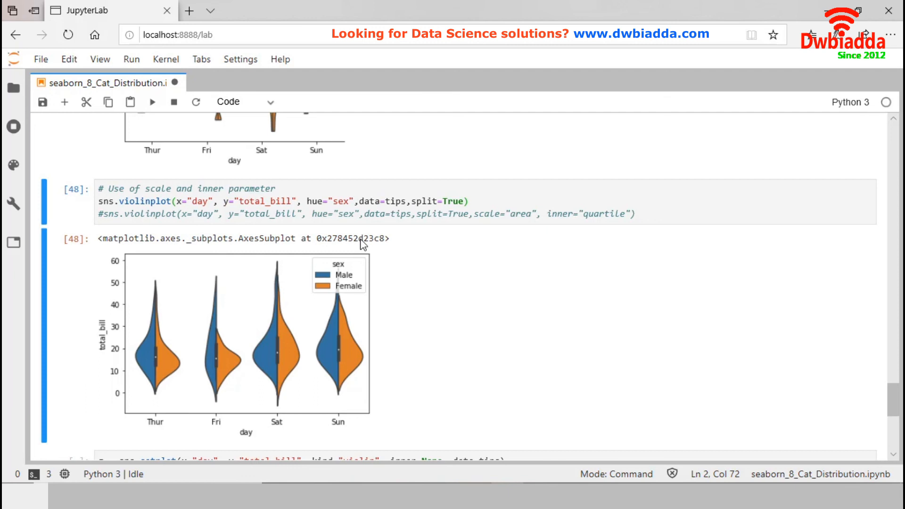
pyautogui.moveTo(575, 220)
pyautogui.write('#')
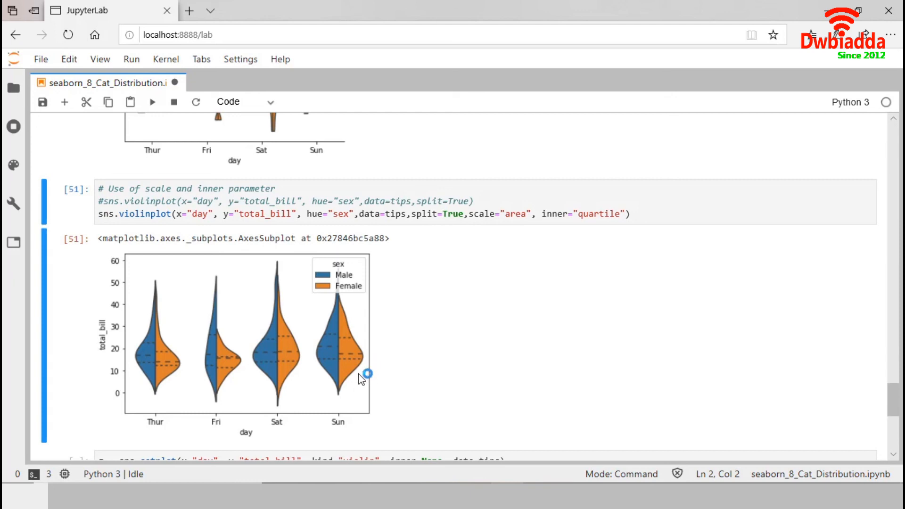
pyautogui.moveTo(412, 359)
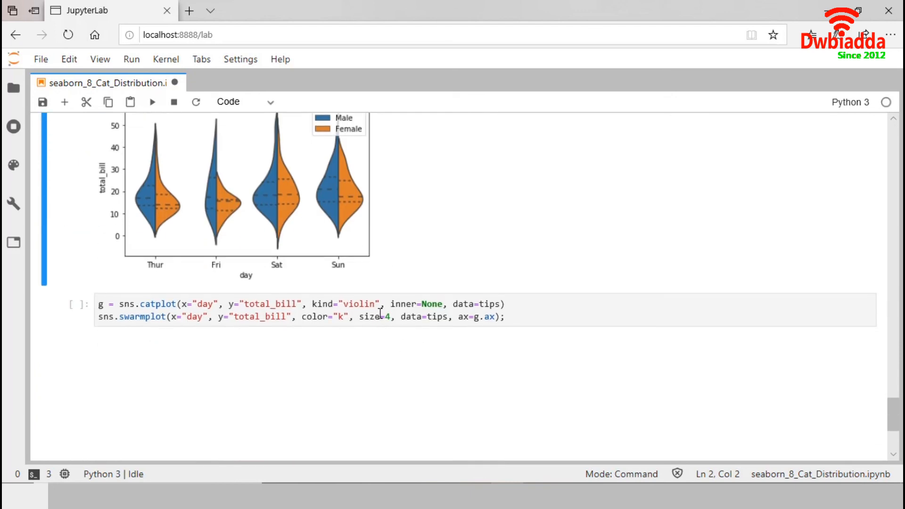
# Save the notebook and start editing the violin-with-swarm plot cell.
pyautogui.press('ctrl+s')
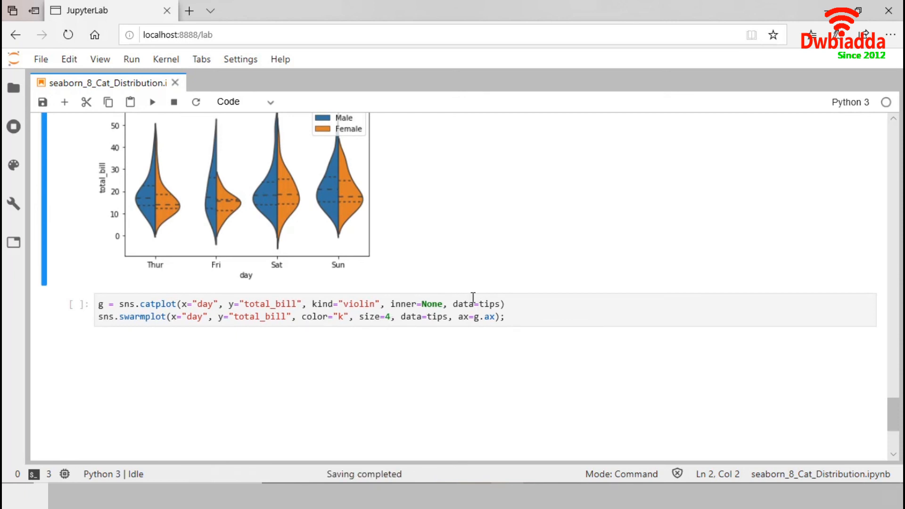
pyautogui.click(509, 317)
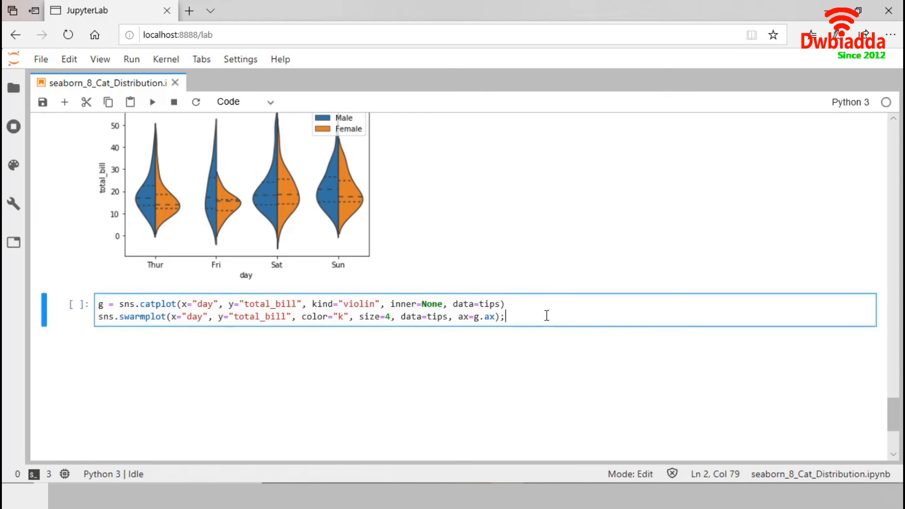